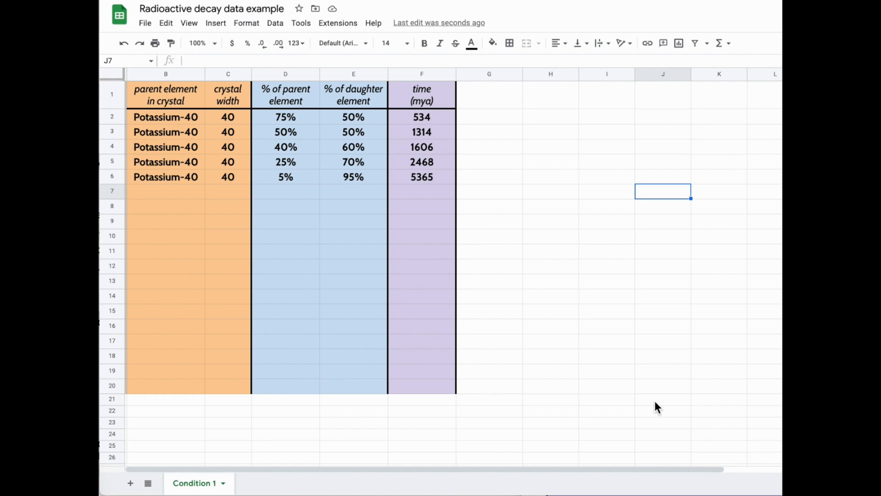
{"action": "mouse_move", "coordinate": [511, 137]}
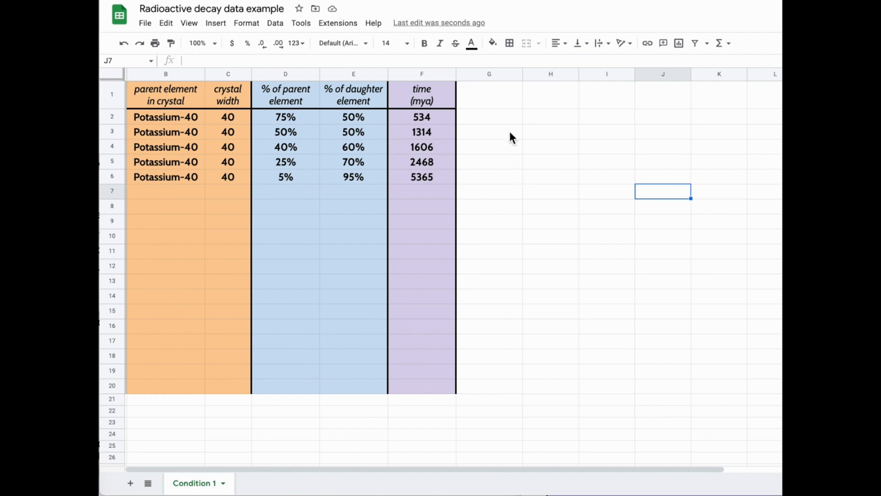
- Add a 'trial #' header in G1 and mark the first data rows as trial 1
{"action": "left_click", "coordinate": [488, 95]}
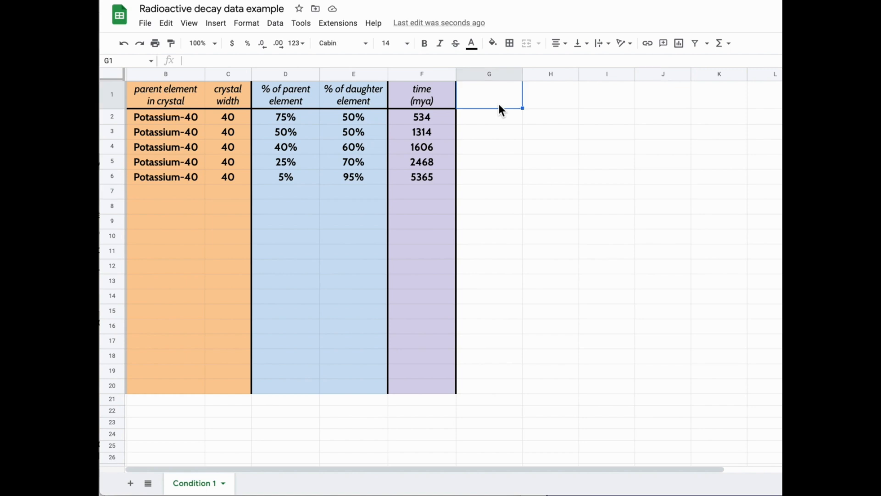
{"action": "type", "text": "trial"}
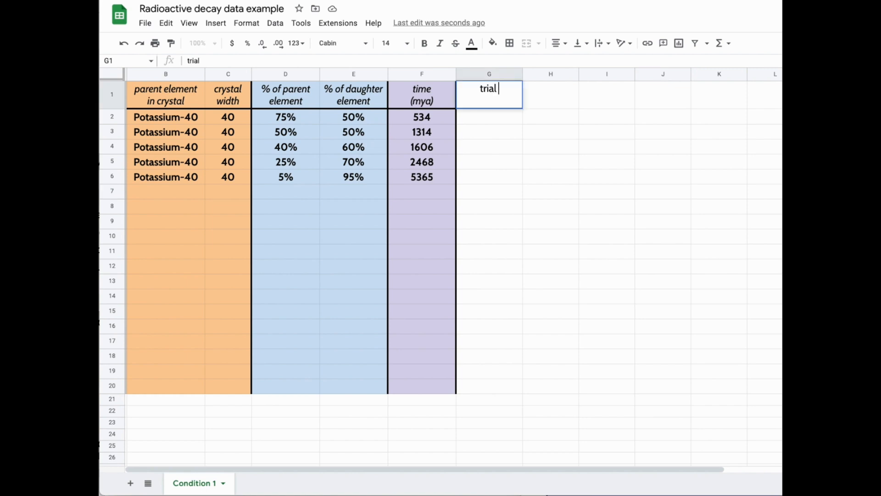
{"action": "type", "text": "#"}
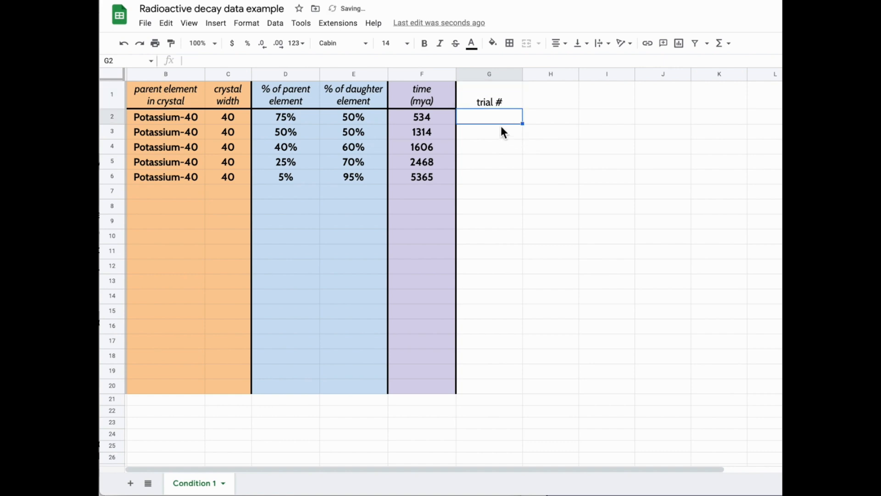
{"action": "type", "text": "1"}
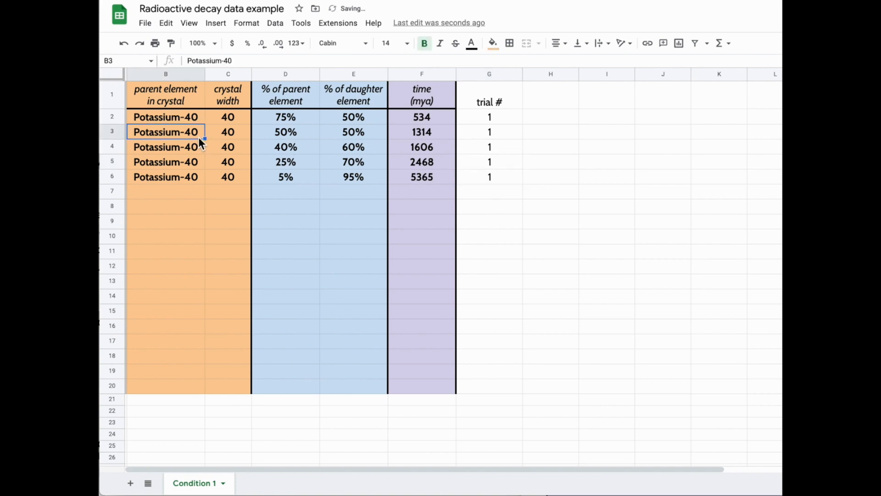
- Copy the five element, width and percentage rows B2:E6 into rows 7–11
{"action": "left_click_drag", "start_coordinate": [166, 117], "coordinate": [353, 161]}
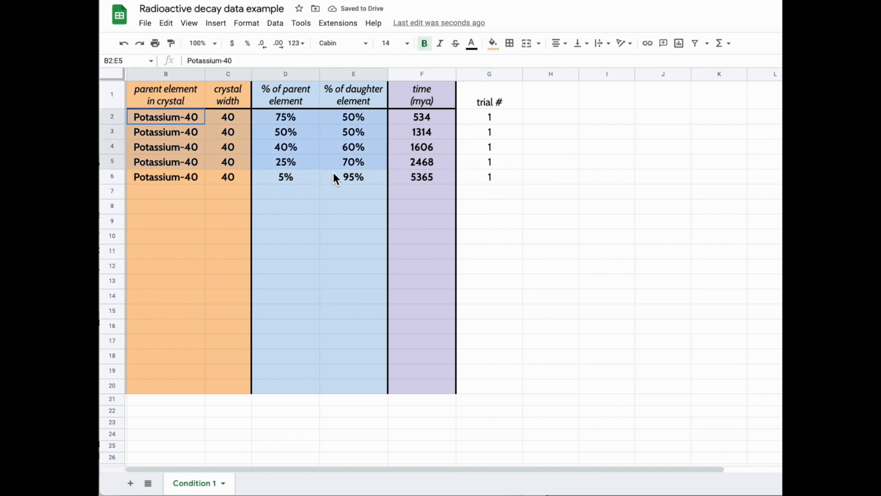
{"action": "left_click", "coordinate": [352, 177]}
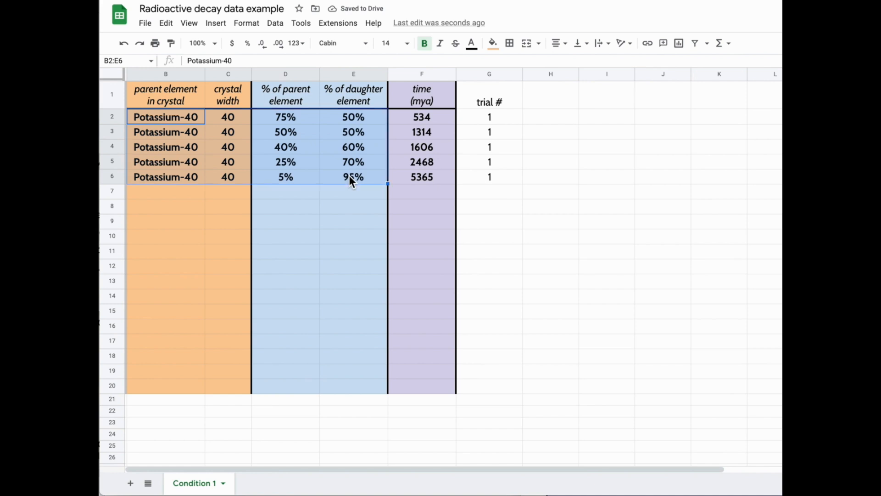
{"action": "left_click", "coordinate": [165, 23]}
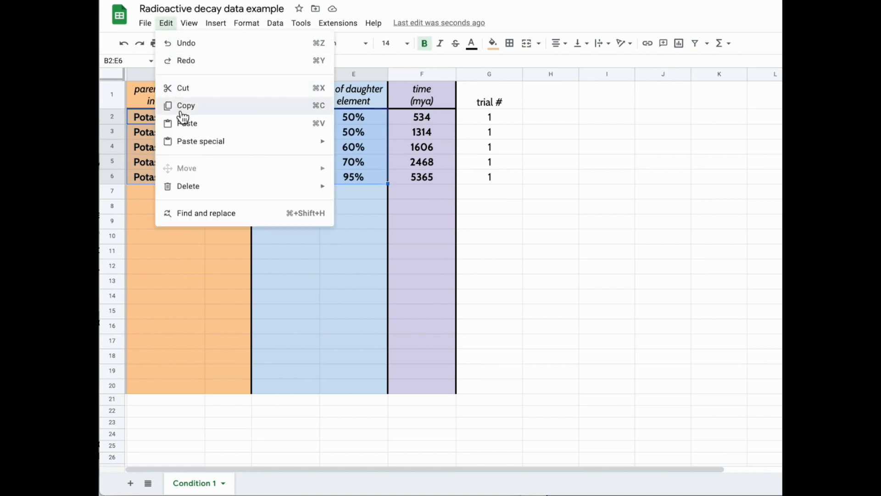
{"action": "left_click", "coordinate": [186, 105]}
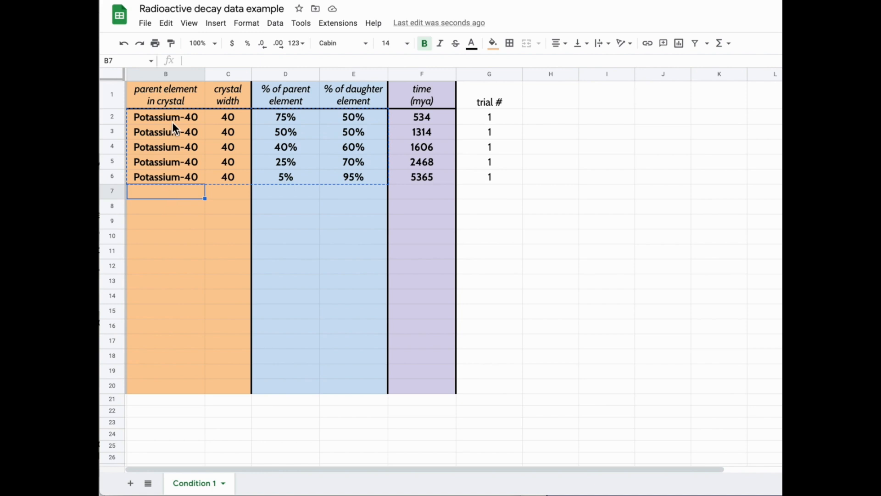
{"action": "left_click", "coordinate": [166, 23]}
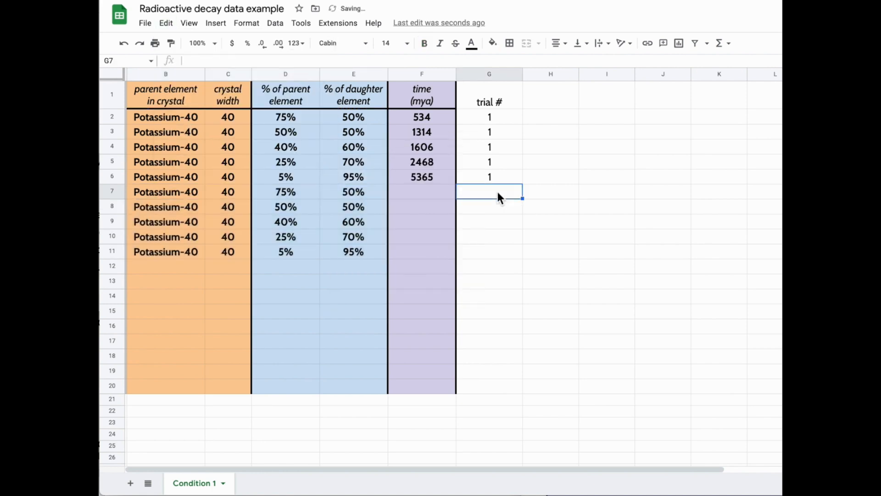
- Number the copied rows as trial 2 and move to B12 for the next copy
{"action": "type", "text": "2"}
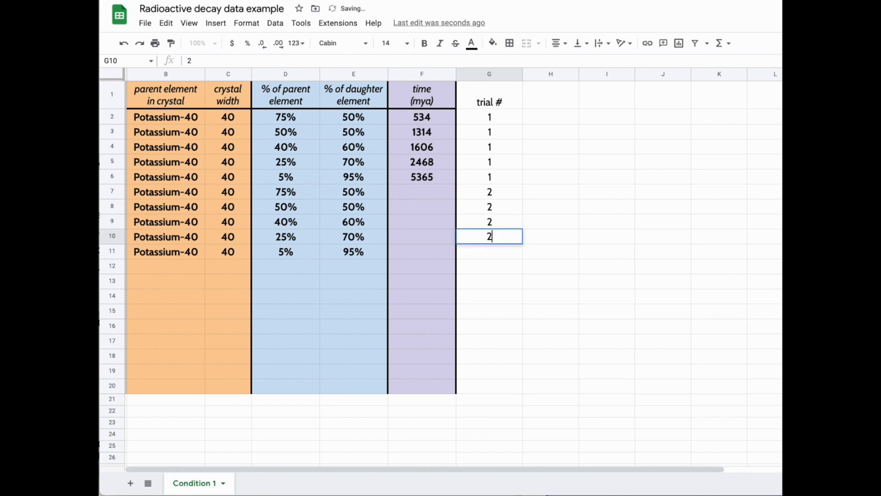
{"action": "key", "text": "Return"}
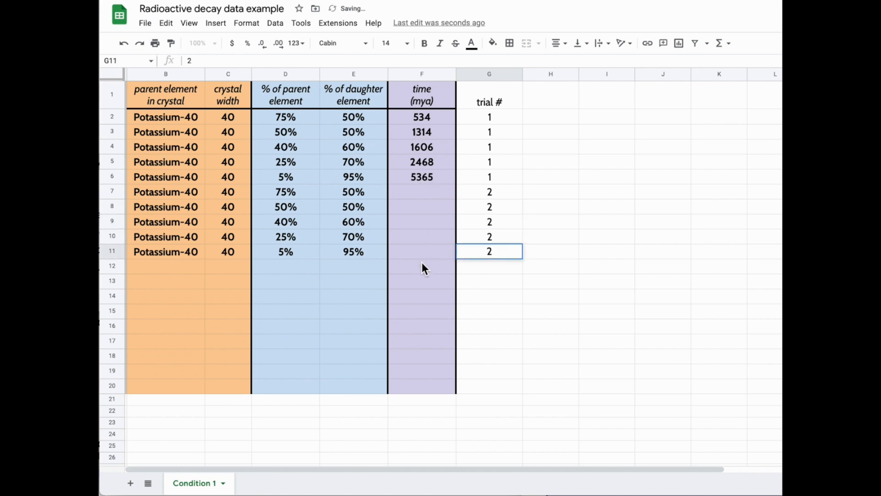
{"action": "left_click", "coordinate": [165, 265]}
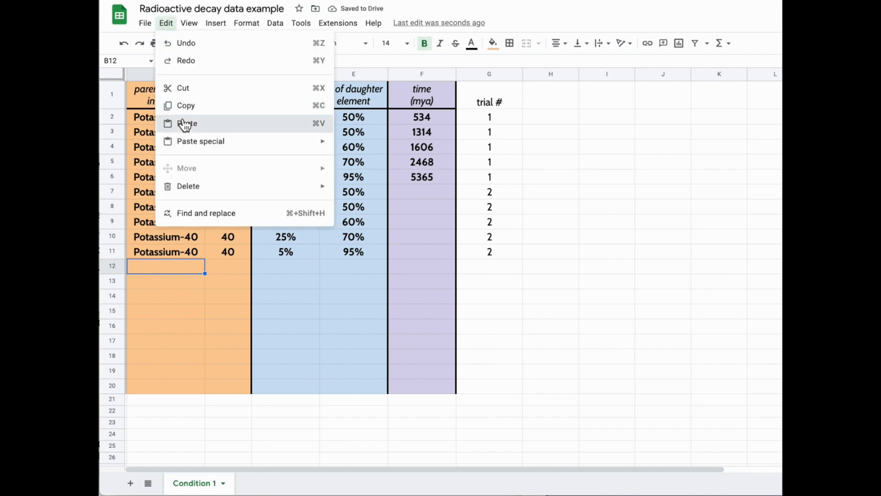
- Paste a third set of rows at B12 and number them trial 3
{"action": "left_click", "coordinate": [187, 123]}
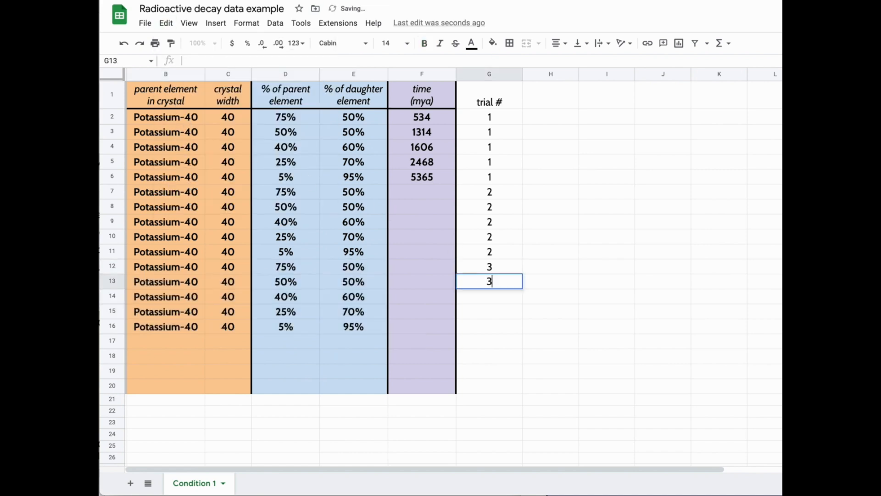
{"action": "left_click", "coordinate": [607, 251]}
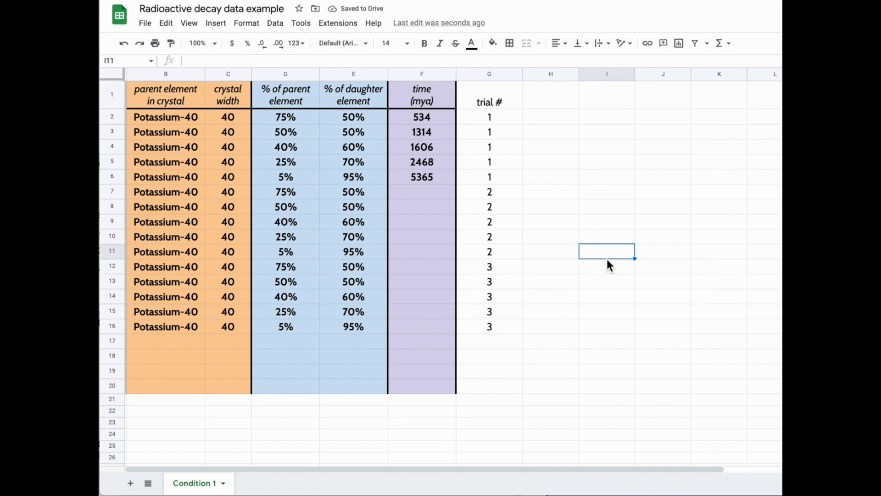
{"action": "mouse_move", "coordinate": [379, 323]}
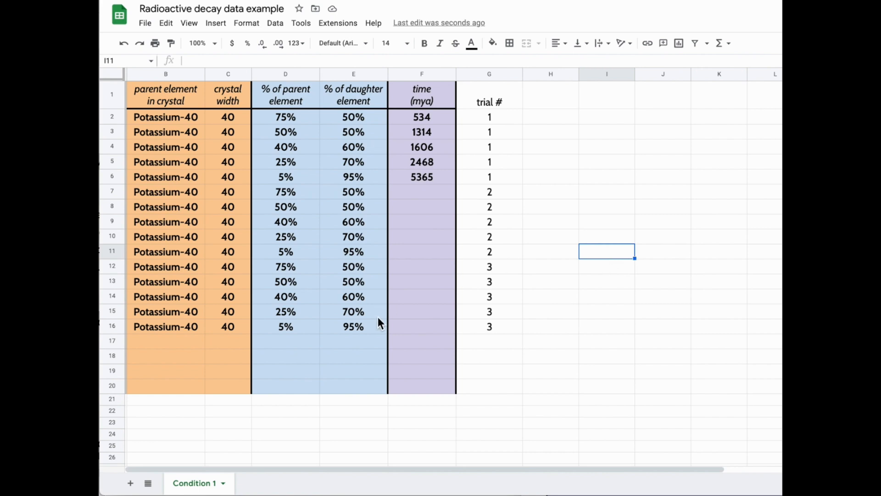
{"action": "left_click", "coordinate": [223, 484]}
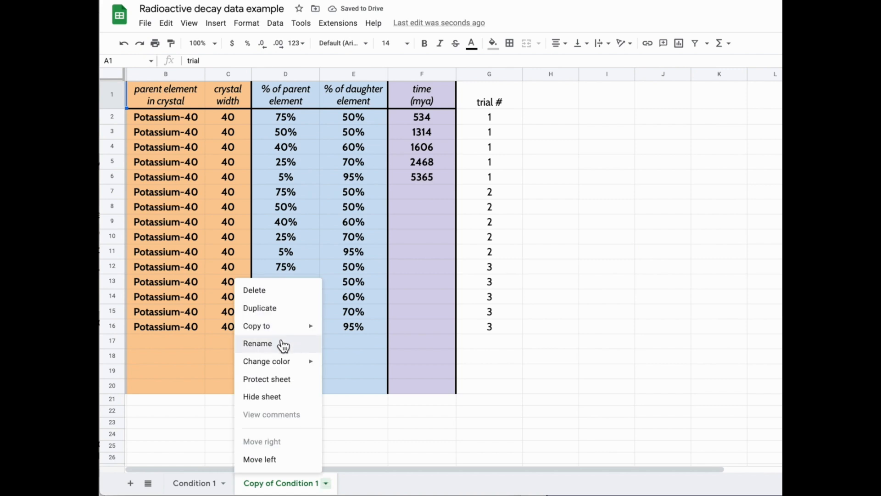
- Rename the duplicated sheet to Condition 2, with crystal width 30 and times cleared
{"action": "left_click", "coordinate": [257, 343]}
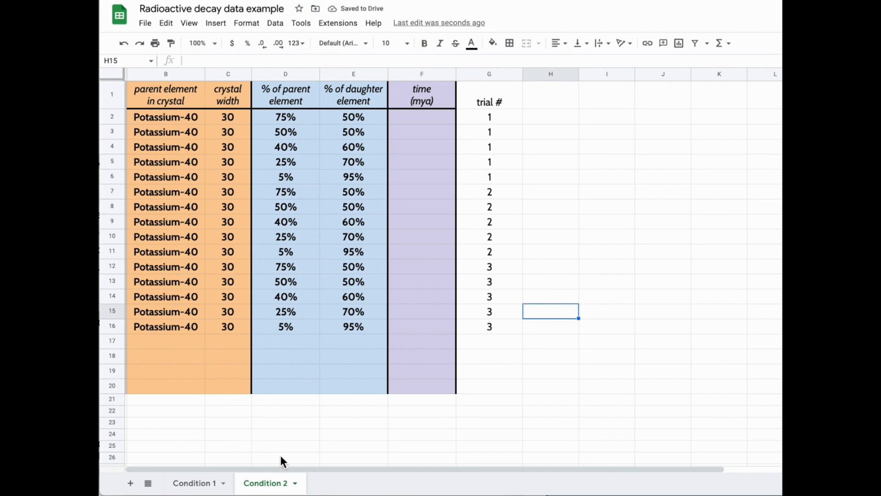
{"action": "mouse_move", "coordinate": [298, 482]}
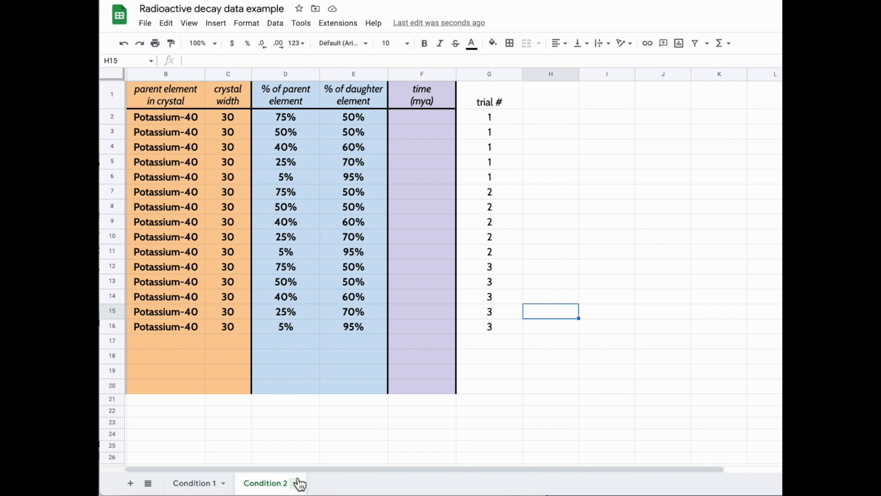
- Duplicate Condition 2 and rename the copy 'Condition 3'
{"action": "left_click", "coordinate": [292, 483]}
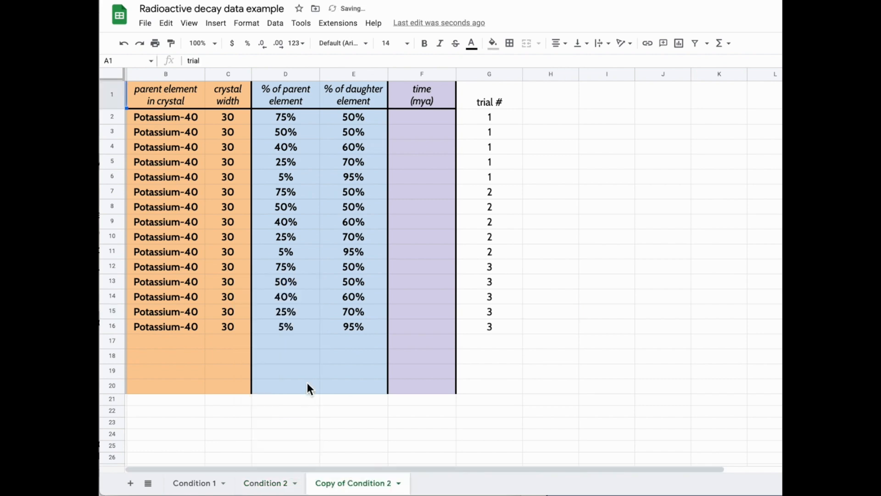
{"action": "right_click", "coordinate": [354, 482]}
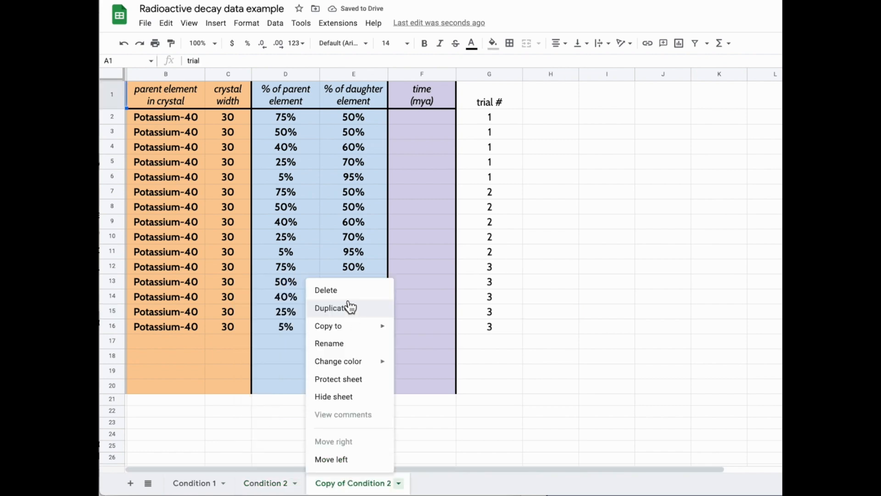
{"action": "left_click", "coordinate": [329, 342]}
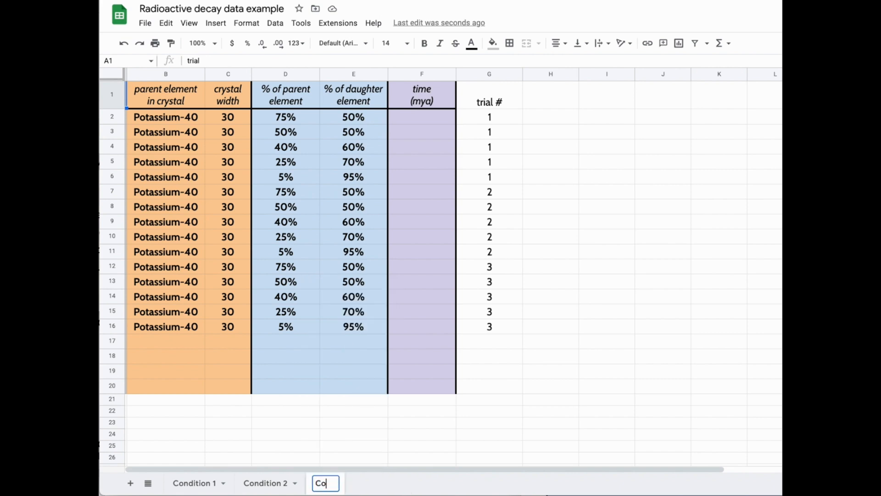
{"action": "type", "text": "ndition 3"}
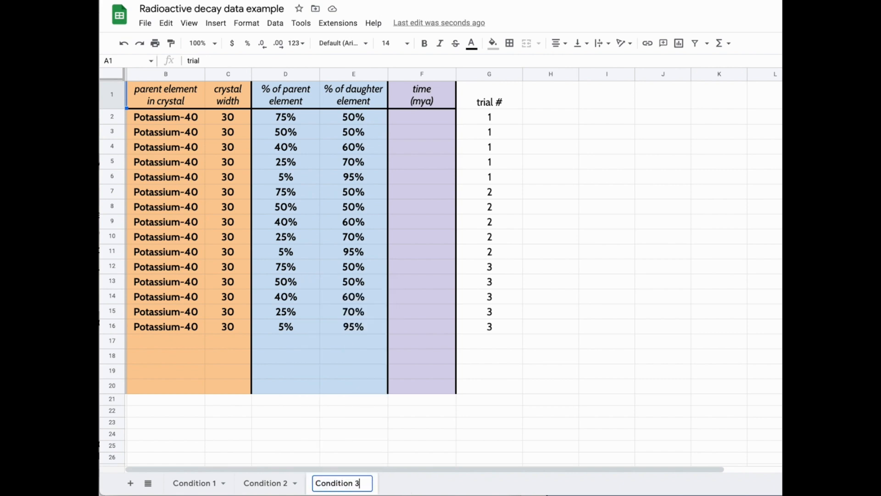
{"action": "left_click", "coordinate": [166, 116]}
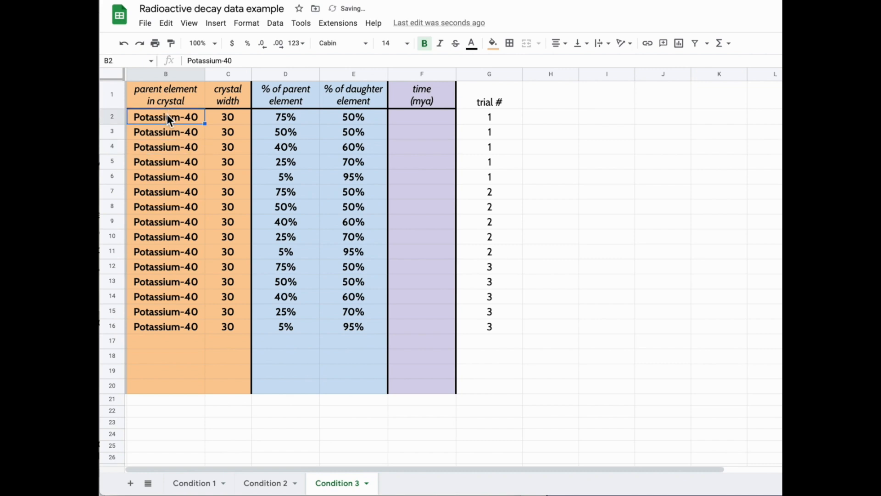
- Retype the first parent element in B2 as 'Uranium-' over Potassium-40
{"action": "type", "text": "Ura"}
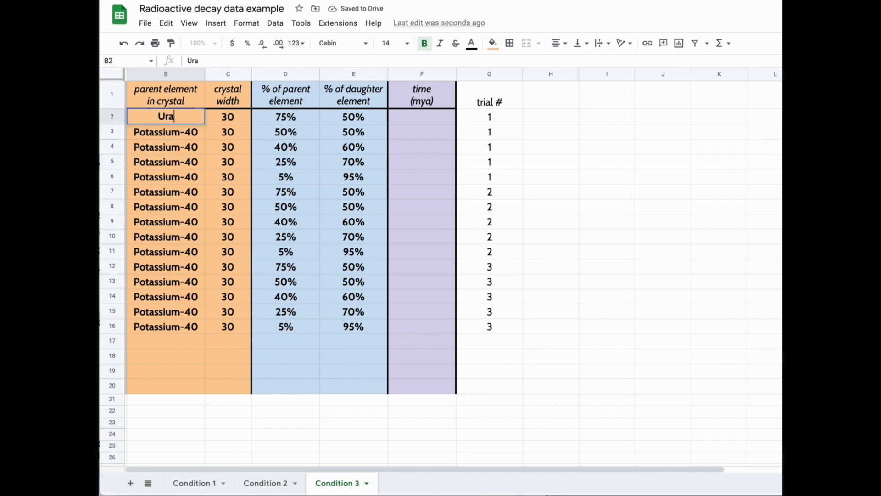
{"action": "type", "text": "nium-"}
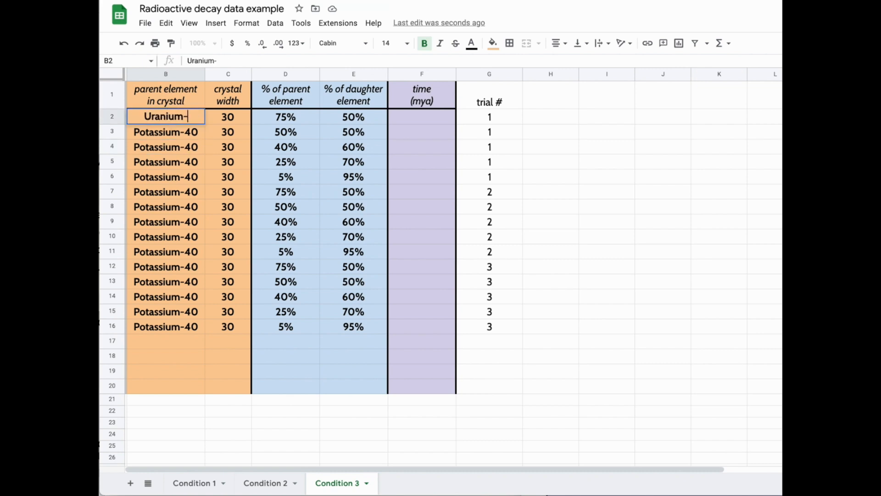